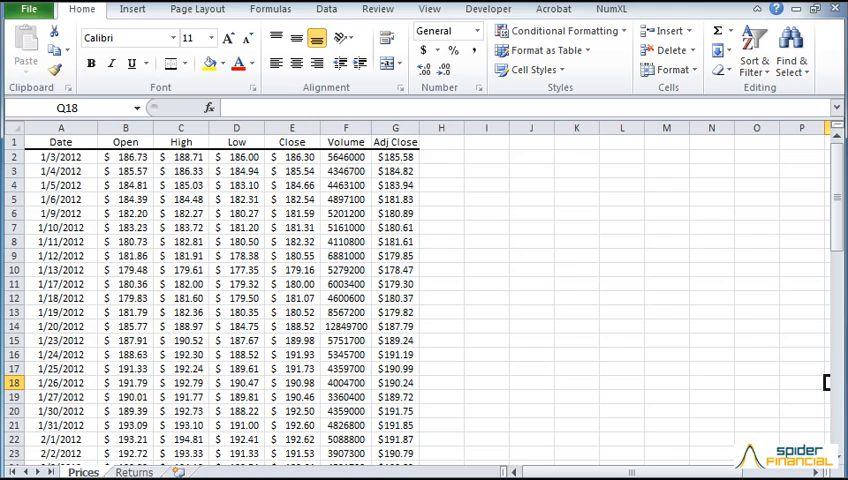
# Step: Select cell K1 on the Prices sheet and bring up the NumXL ribbon tools
pyautogui.click(576, 141)
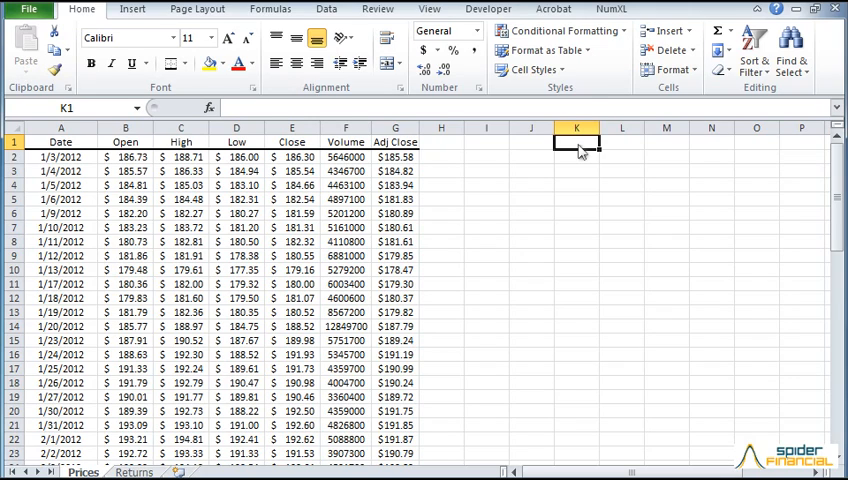
pyautogui.click(613, 9)
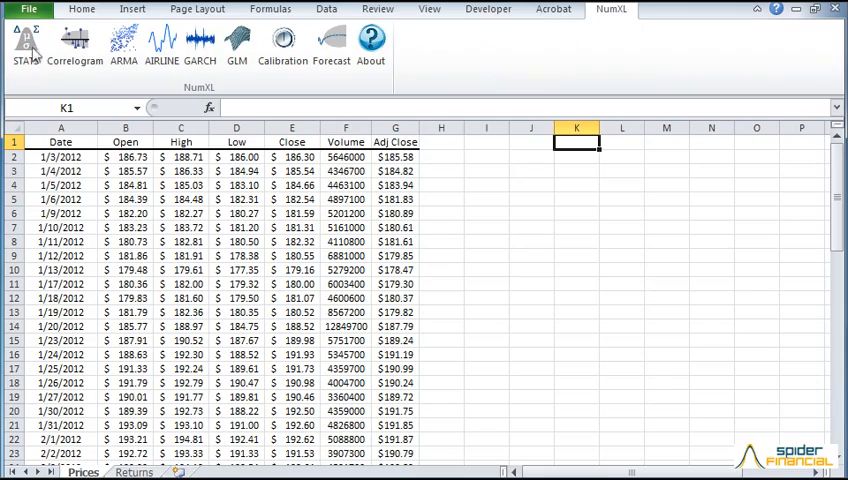
# Step: Generate NumXL descriptive statistics for Adj Close G2:G65 at K1, and begin the WMA/EWMA headers
pyautogui.click(22, 48)
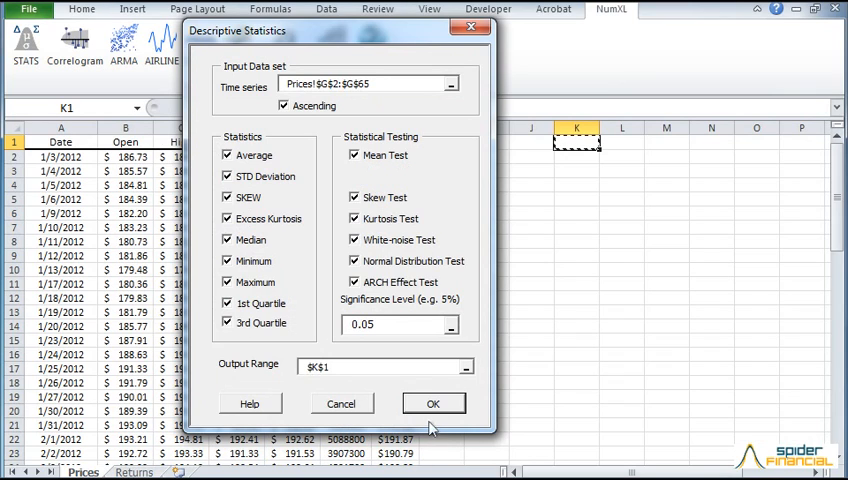
pyautogui.click(433, 403)
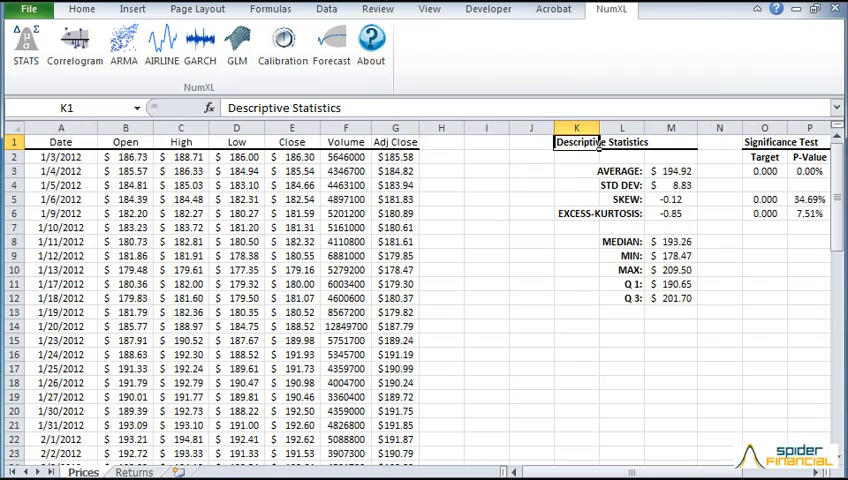
pyautogui.click(441, 141)
pyautogui.write('WMA')
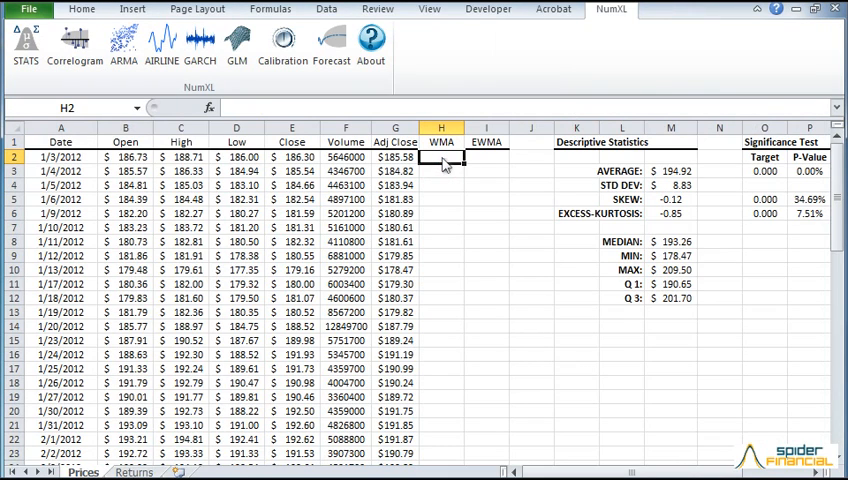
# Step: Enter =WMA on $G$2:$G$65 with window 5 as an array formula across H2:H65
pyautogui.write('=WMA')
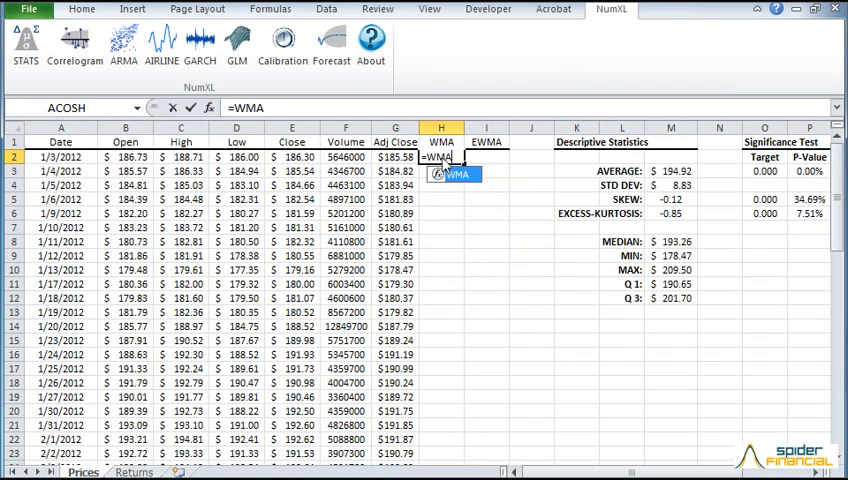
pyautogui.write('(')
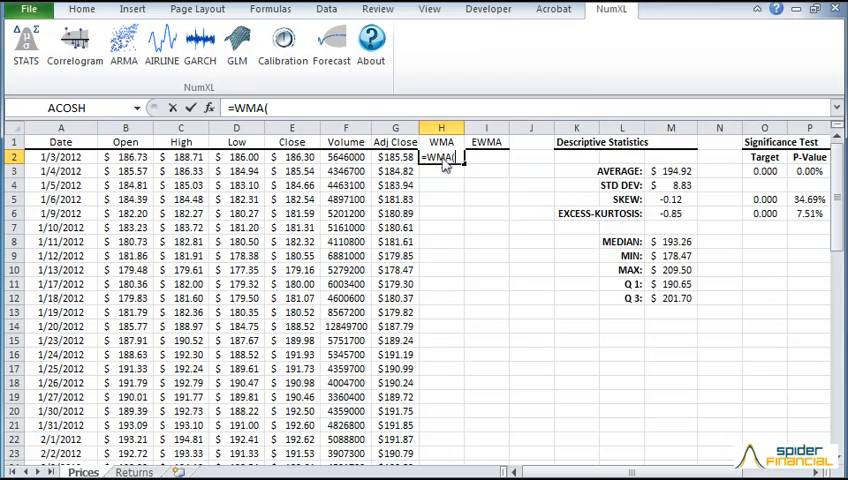
pyautogui.click(211, 115)
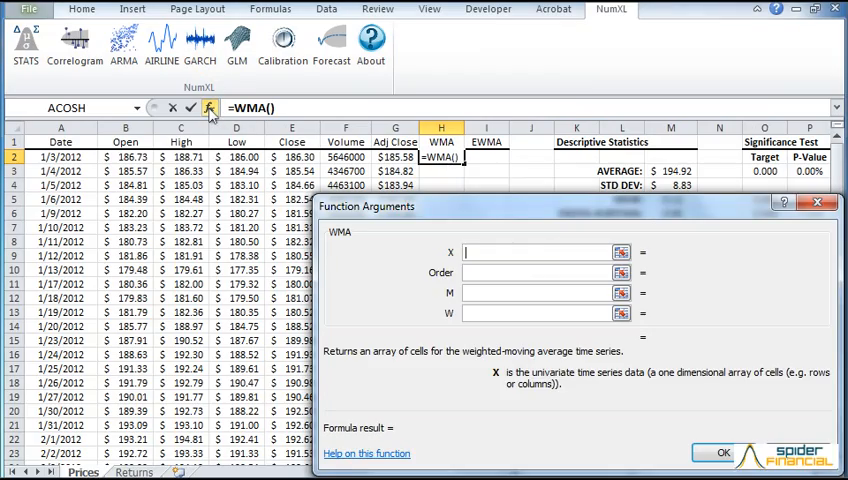
pyautogui.click(538, 251)
pyautogui.write('1')
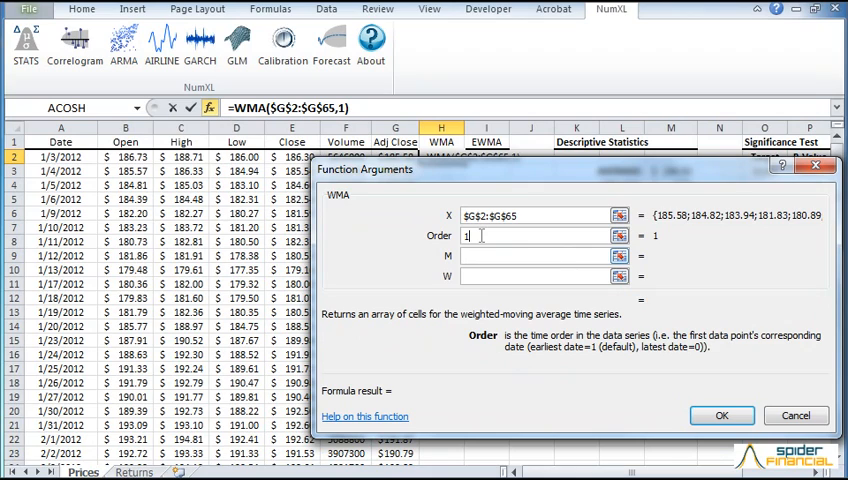
pyautogui.write('5')
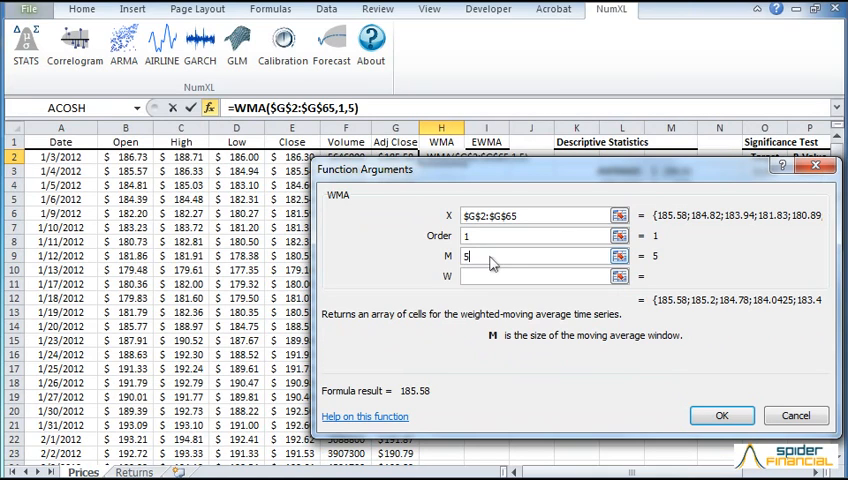
pyautogui.click(745, 415)
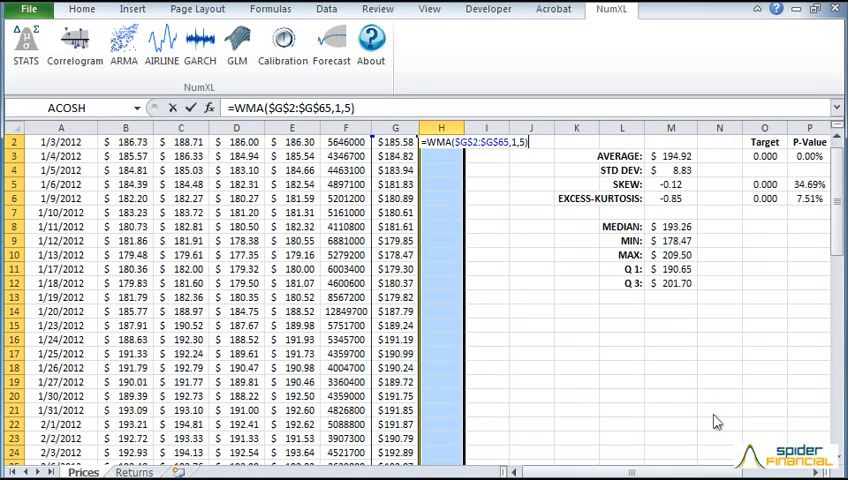
pyautogui.press('Ctrl+Shift+Enter')
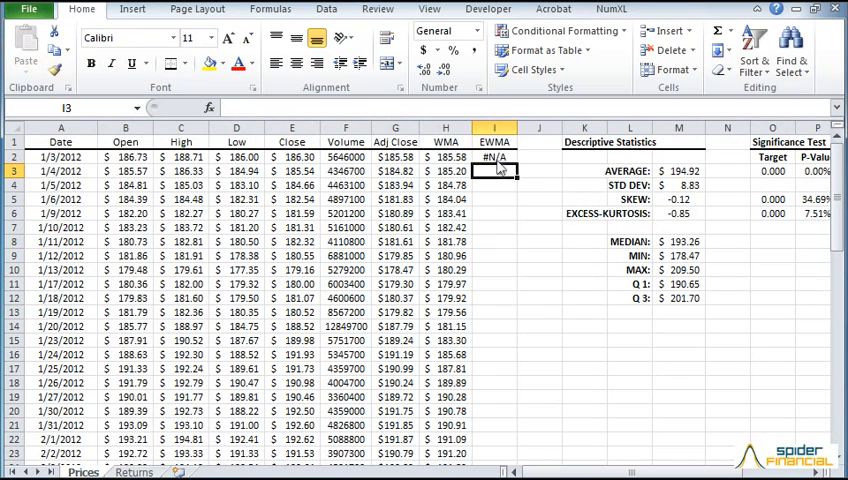
# Step: Build an EWMA formula on the mean-subtracted adjusted closes in column I
pyautogui.write('=EWMA(')
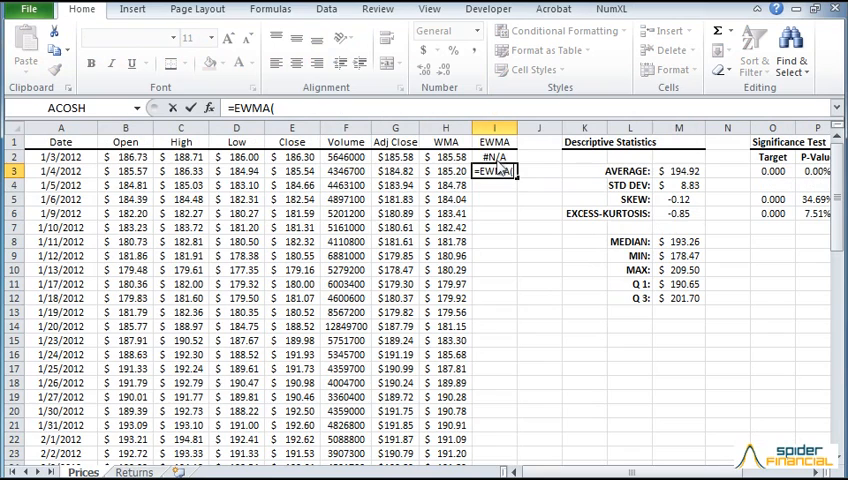
pyautogui.click(210, 109)
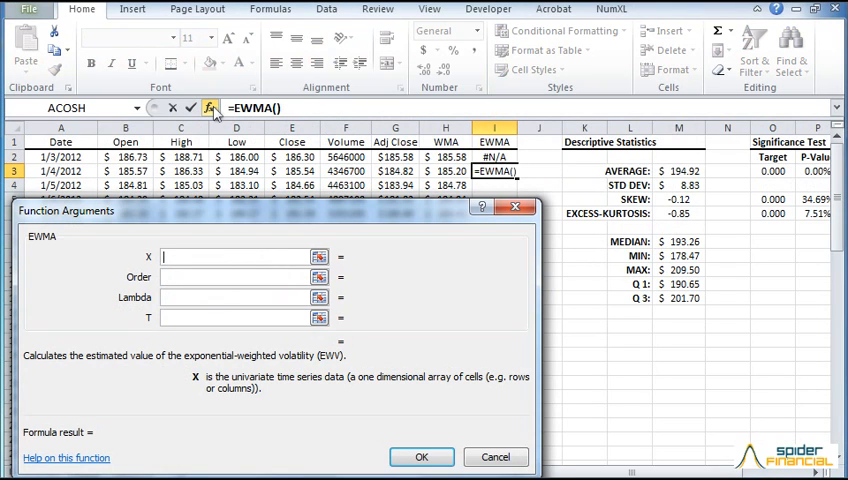
pyautogui.write('TSSUB($G$2,$M$3')
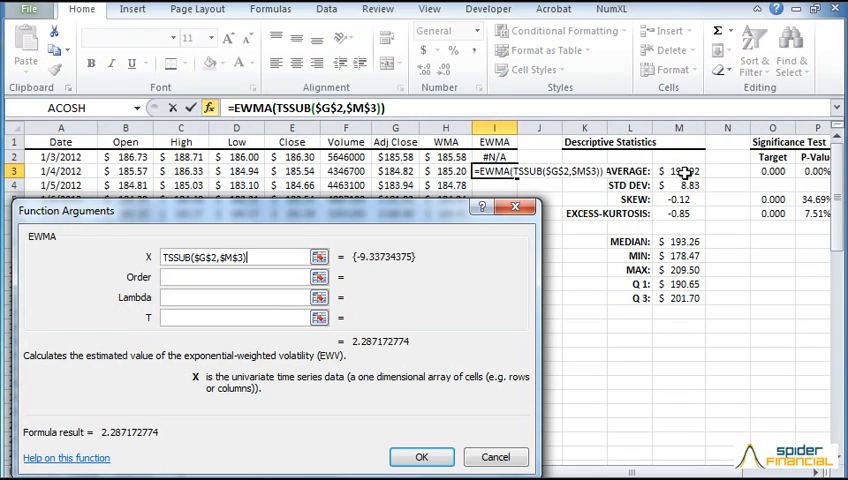
pyautogui.write('1')
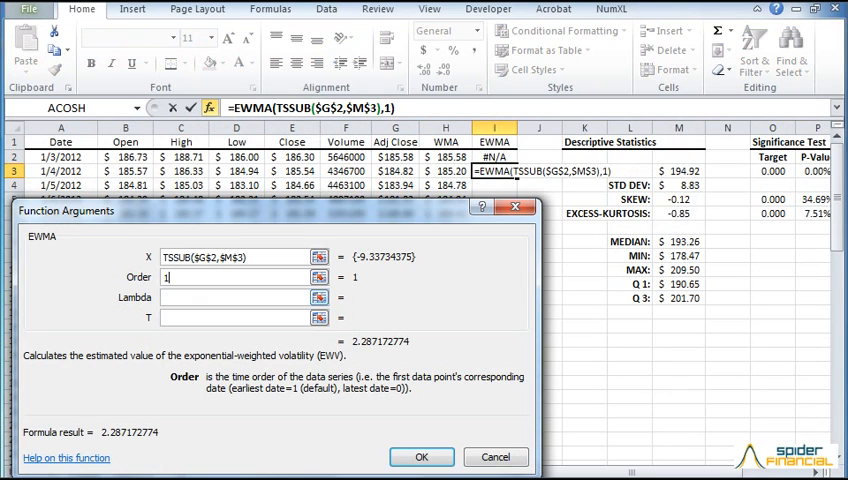
pyautogui.click(421, 457)
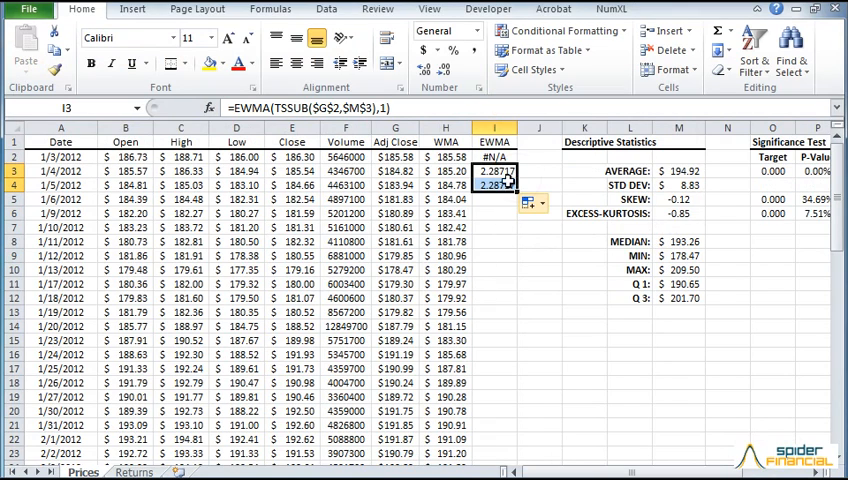
# Step: Edit the EWMA formula in I4 and fill it down column I
pyautogui.click(492, 185)
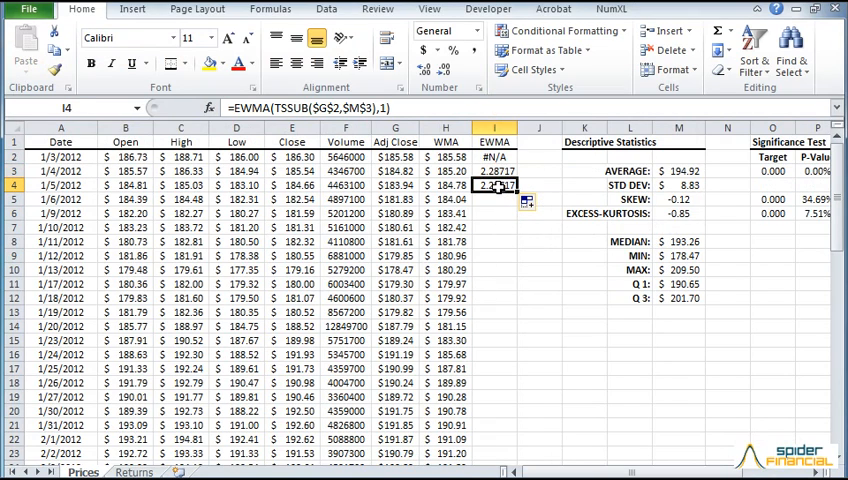
pyautogui.doubleClick(494, 185)
pyautogui.write(':$G3')
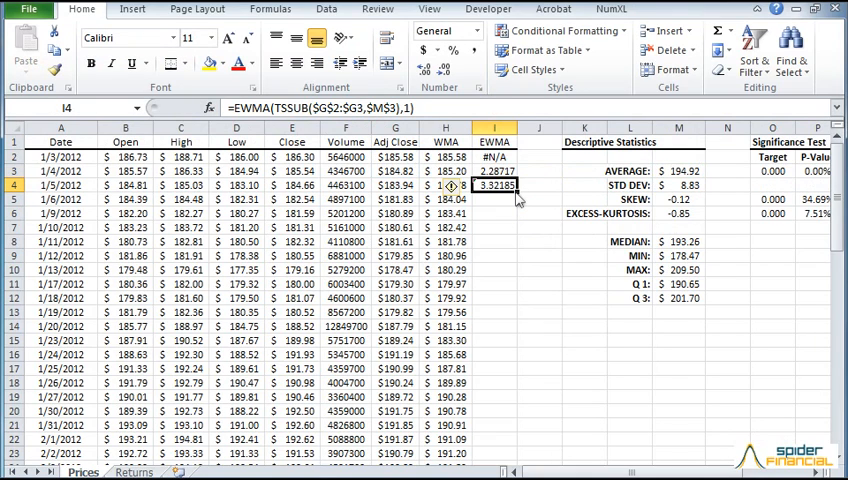
pyautogui.moveTo(516, 192); pyautogui.dragTo(516, 455)
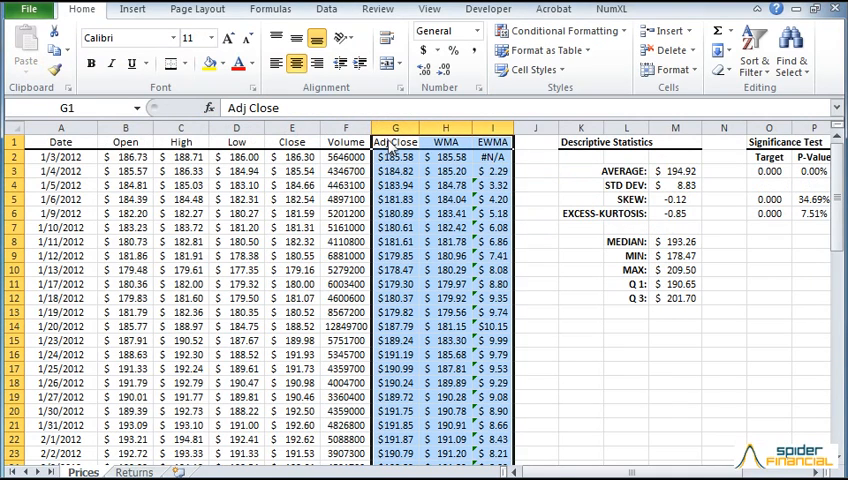
# Step: Switch from the Prices sheet to the Returns worksheet
pyautogui.click(144, 9)
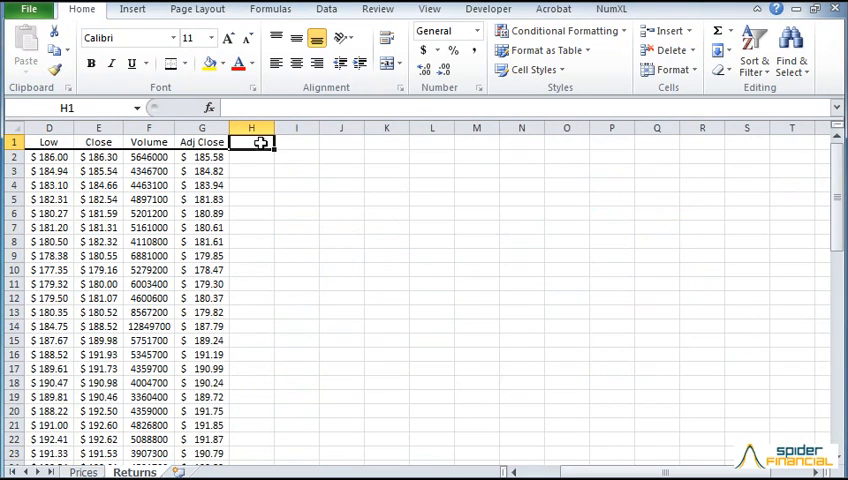
# Step: Label H1 %RET and enter =DIFF(LN($G$2:$G$65),1,1) as an array formula down column H
pyautogui.write('%R')
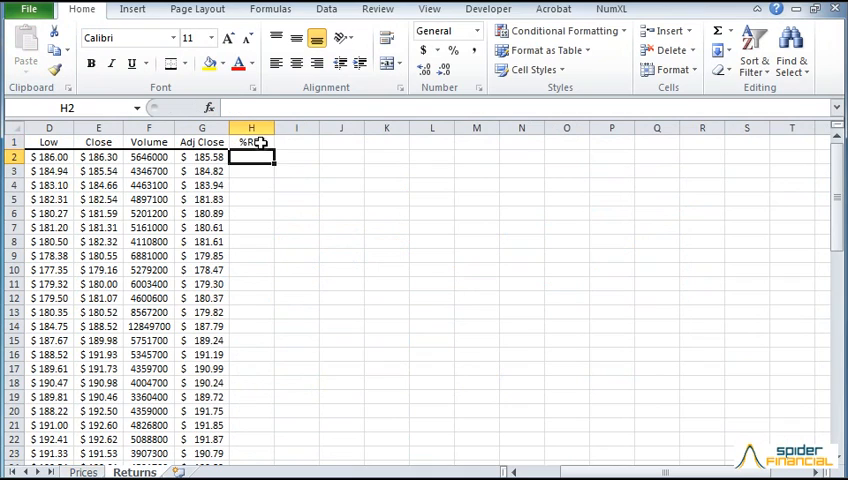
pyautogui.write('=DIFF(')
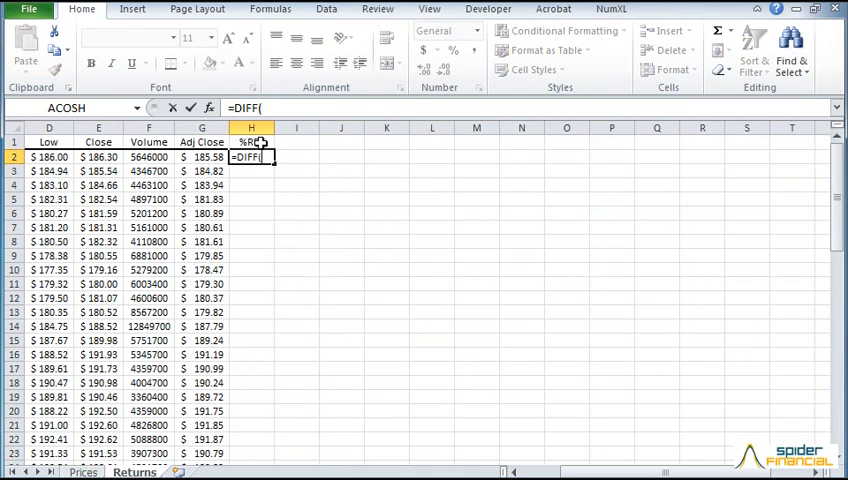
pyautogui.write('LN(G2')
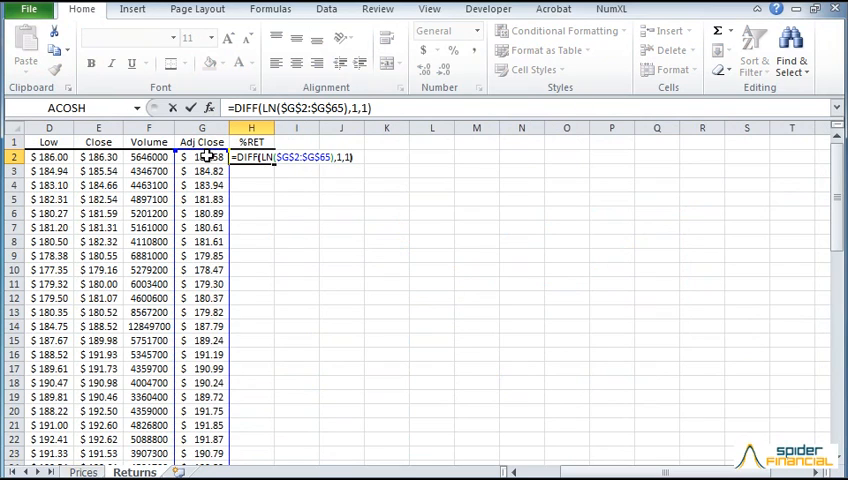
pyautogui.press('Enter')
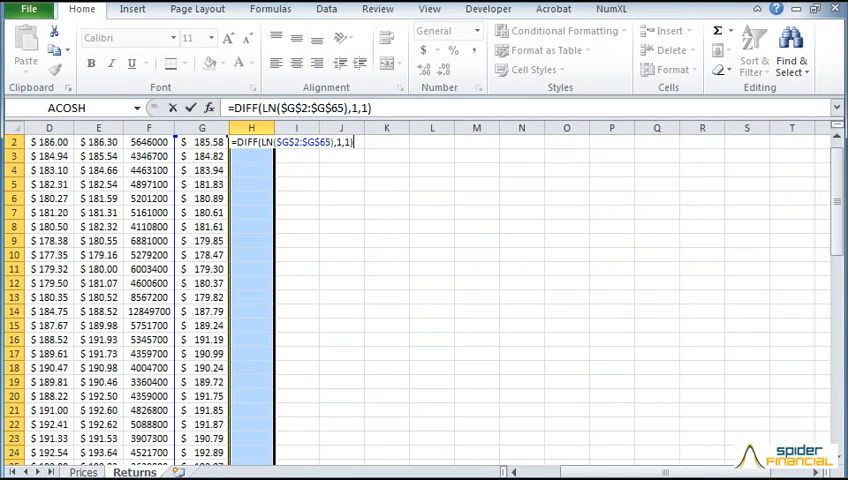
pyautogui.press('Ctrl+Shift+Enter')
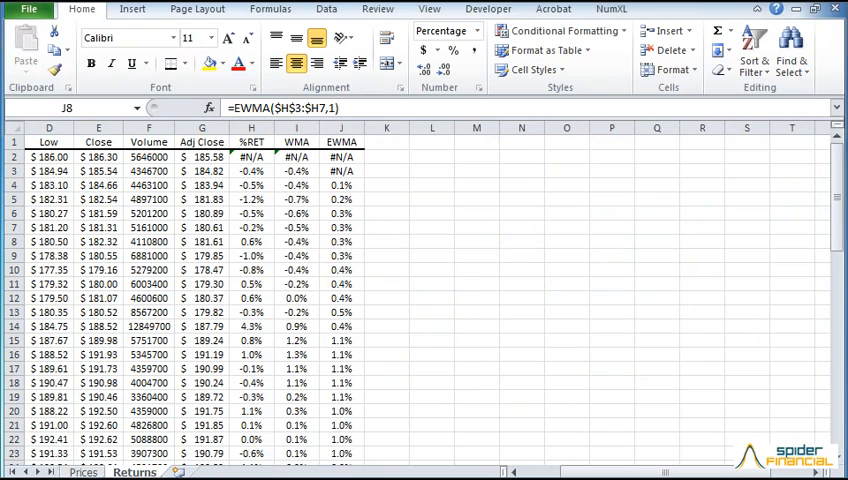
# Step: Run NumXL STATS on Returns!$H$3:$H$65 with output at $L$1
pyautogui.click(432, 141)
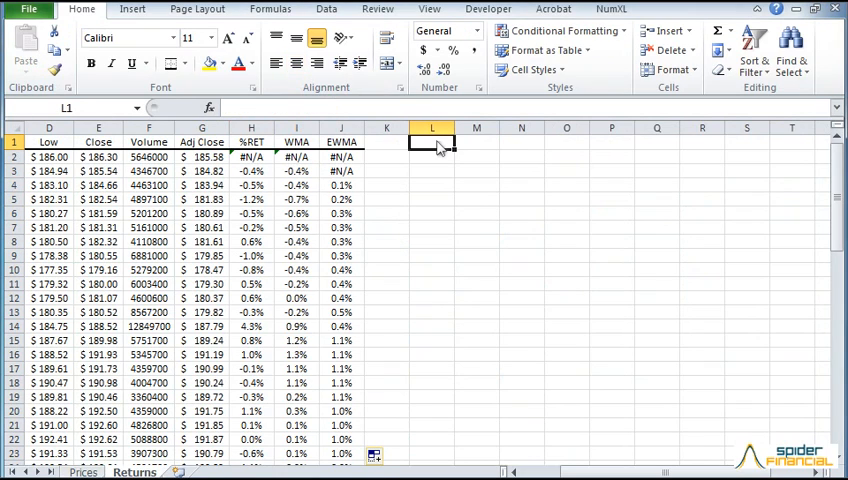
pyautogui.moveTo(570, 48)
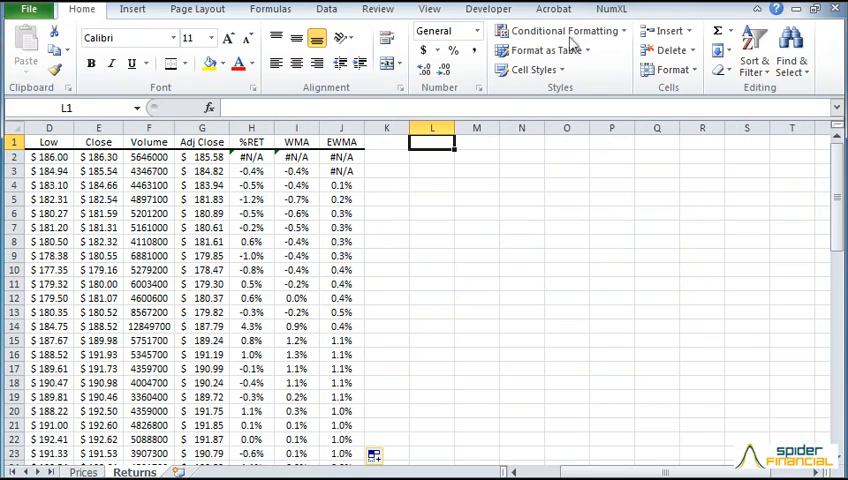
pyautogui.click(631, 9)
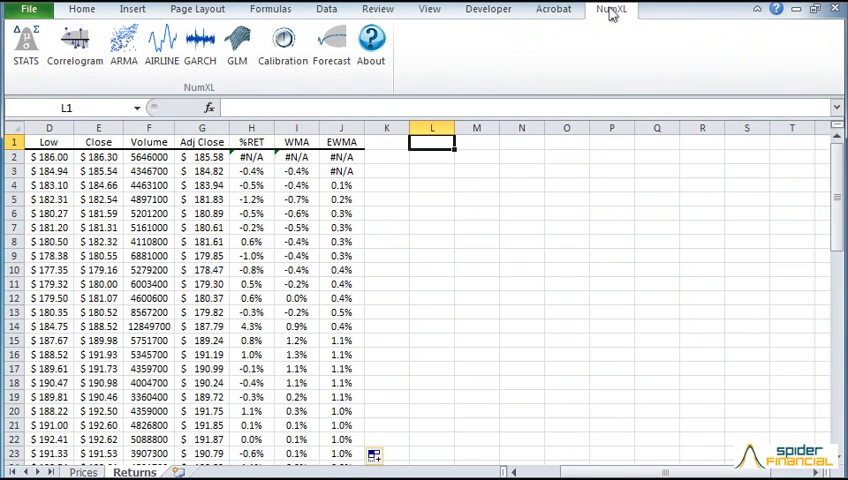
pyautogui.click(18, 40)
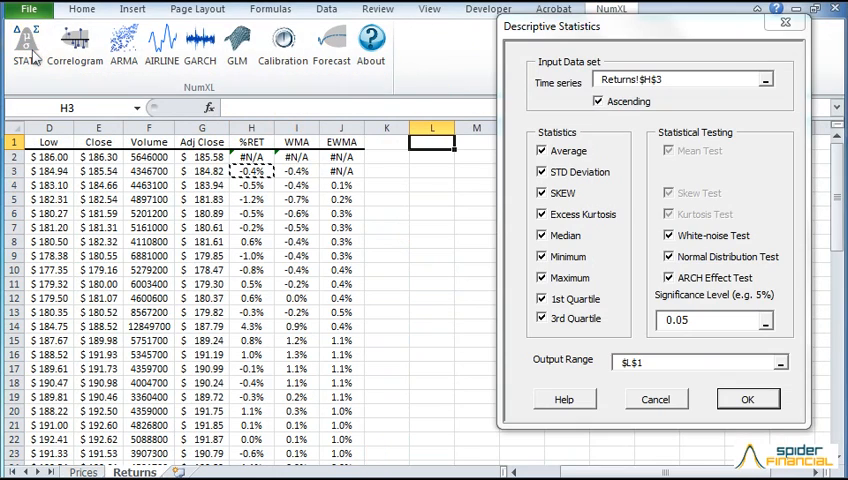
pyautogui.moveTo(535, 82)
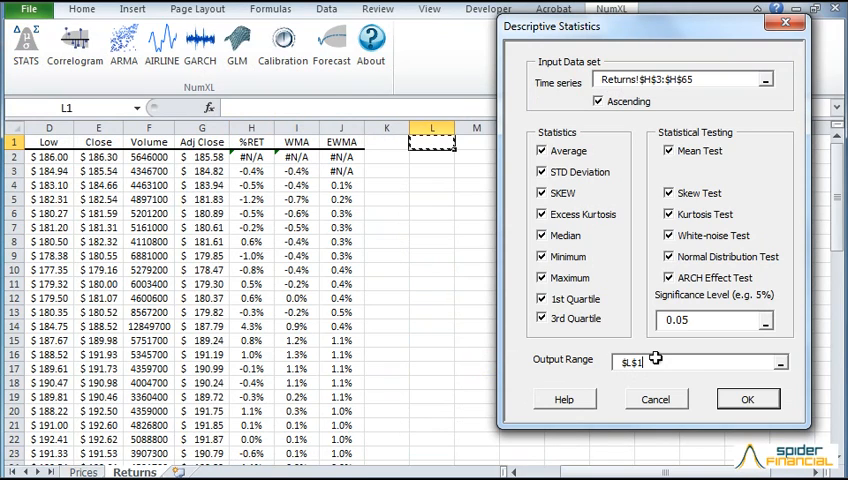
pyautogui.click(746, 399)
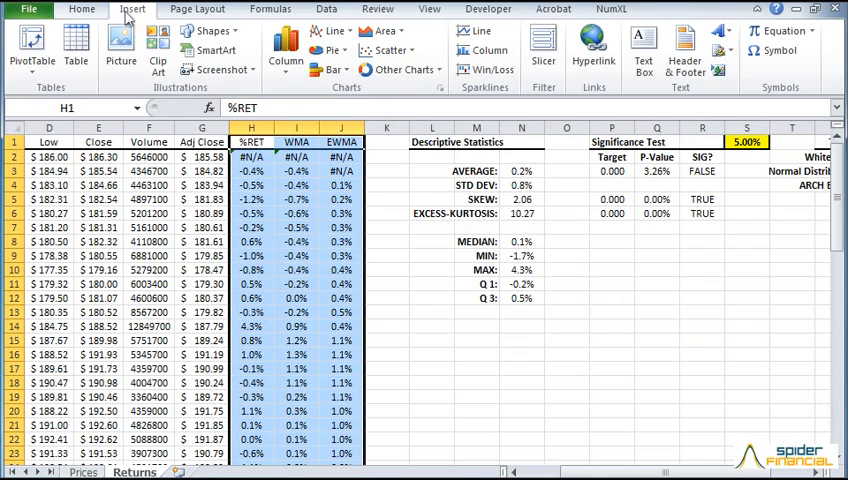
# Step: Open Insert chart options for a line chart of %RET, WMA and EWMA
pyautogui.click(334, 31)
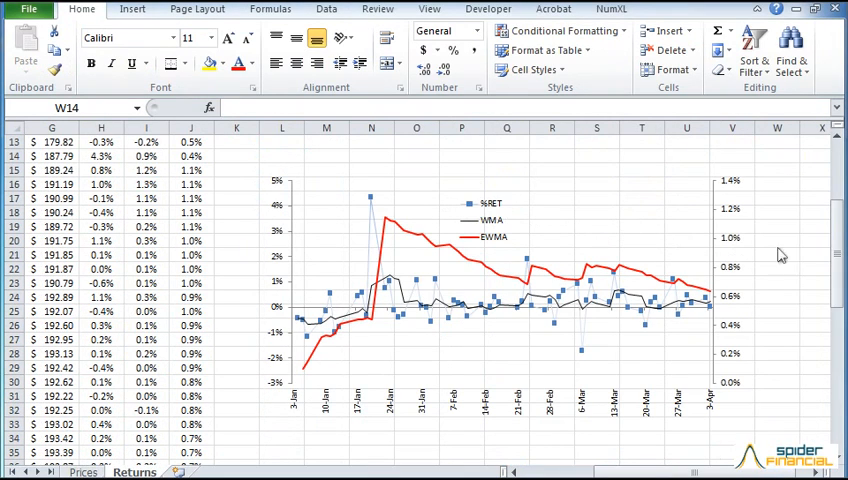
pyautogui.moveTo(841, 260)
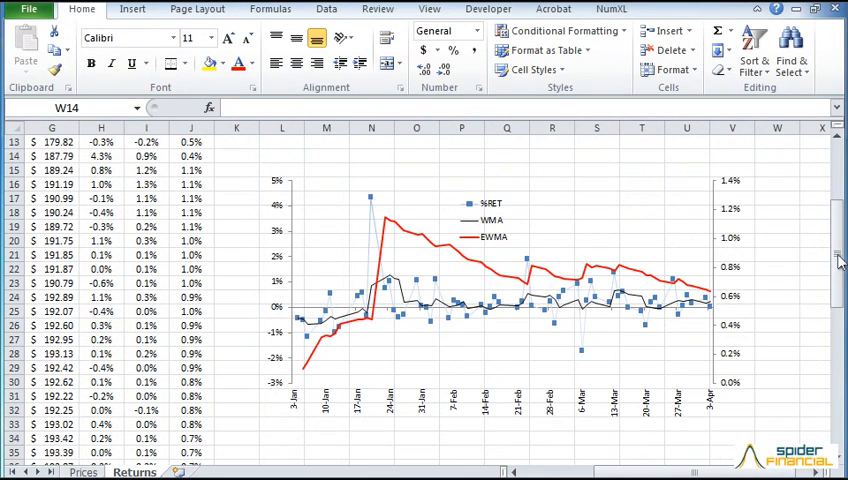